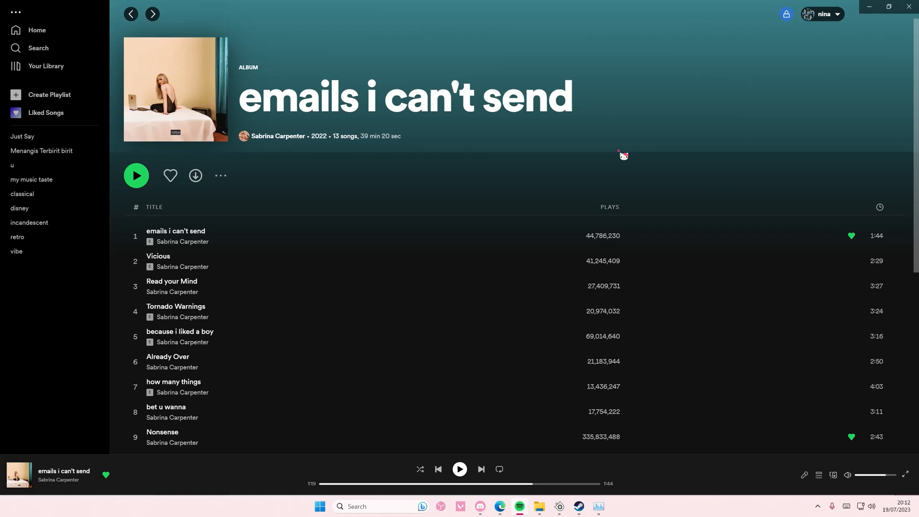
mouse_move(644, 189)
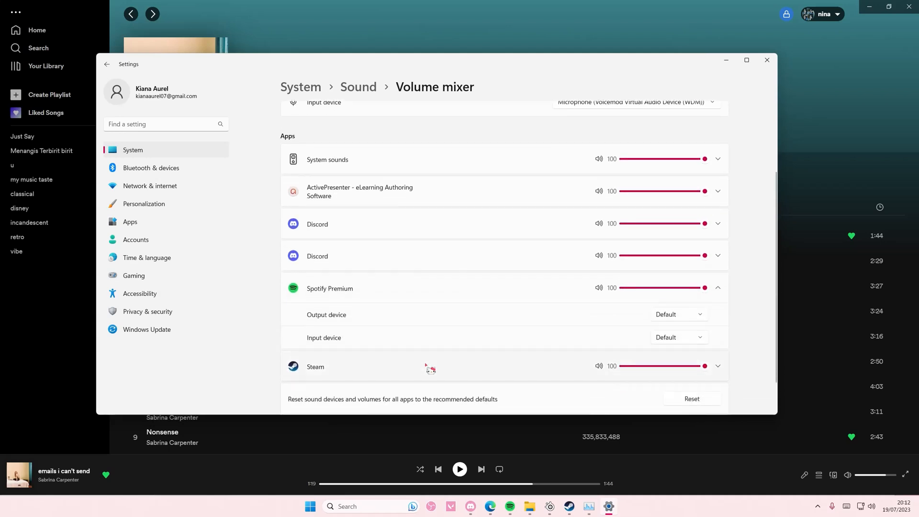
Route Spotify Premium's output to Speakers (Realtek High Definition Audio) in the Volume mixer.
left_click(677, 314)
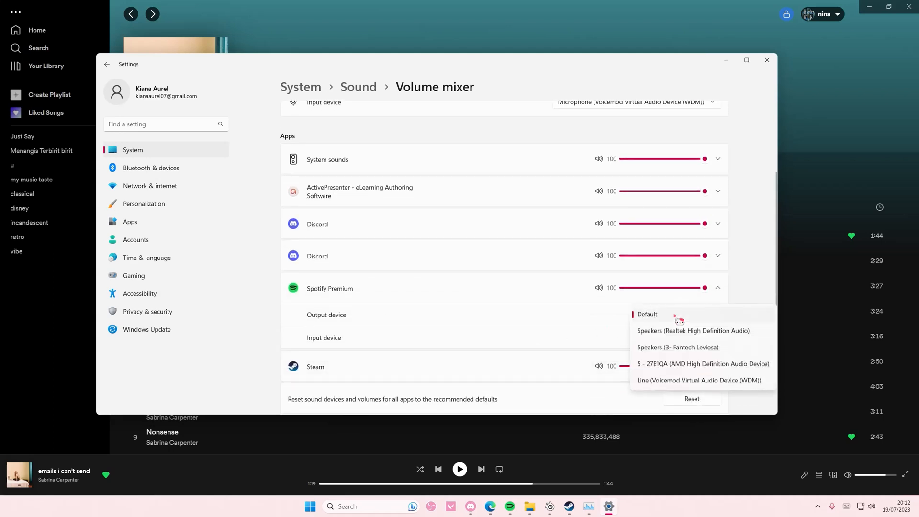
left_click(692, 330)
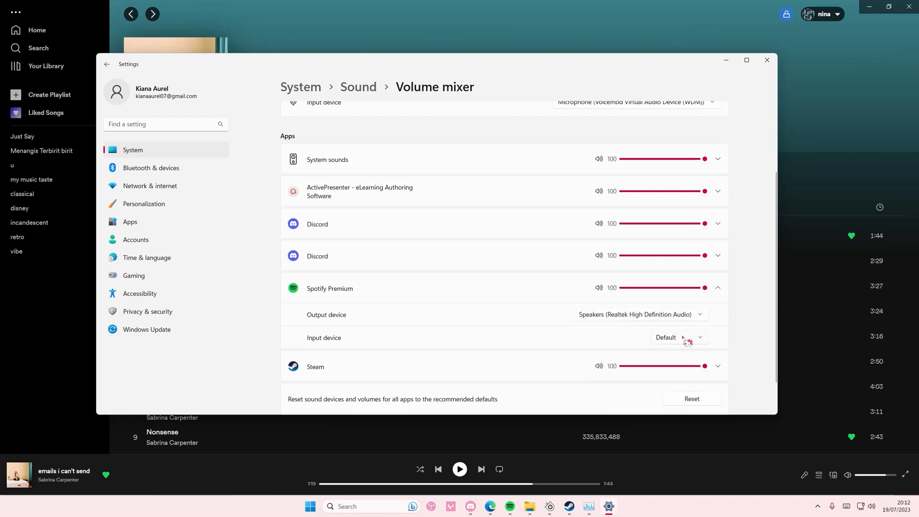
left_click(677, 337)
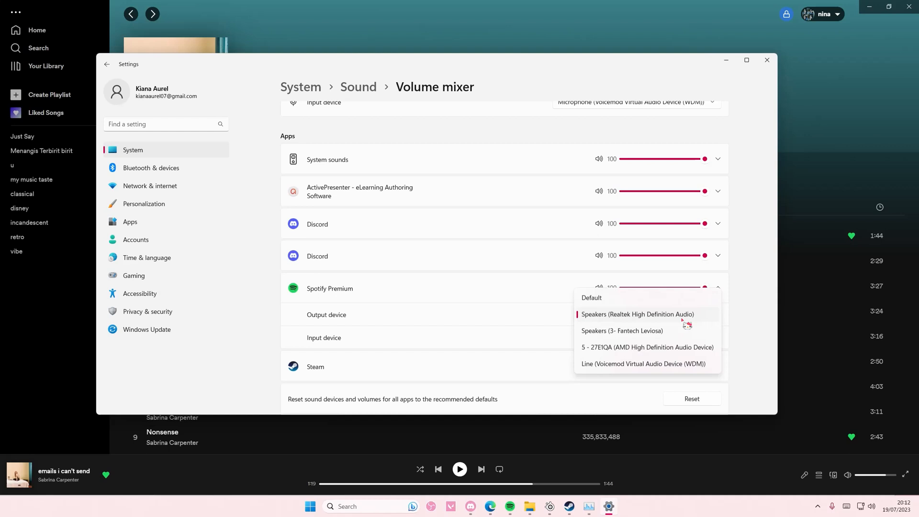
Keep the Realtek speakers as Spotify's output and close the Settings window.
left_click(637, 314)
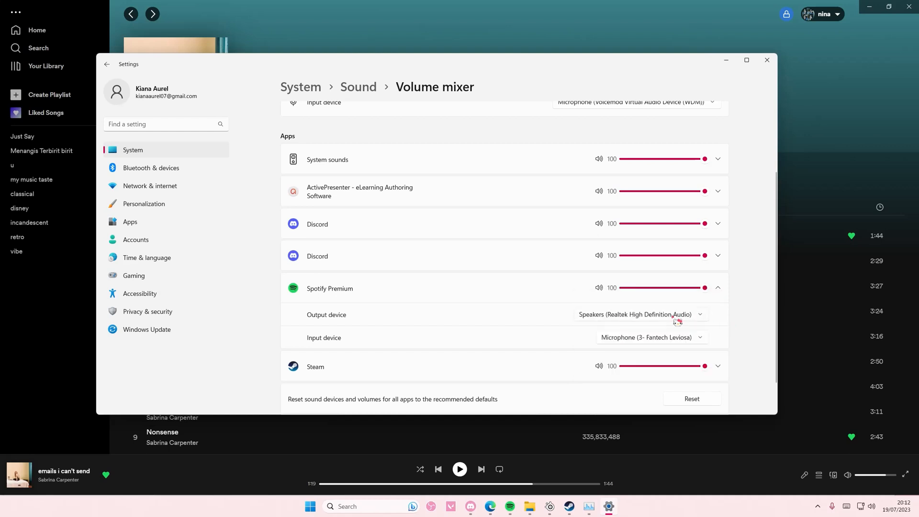
mouse_move(753, 326)
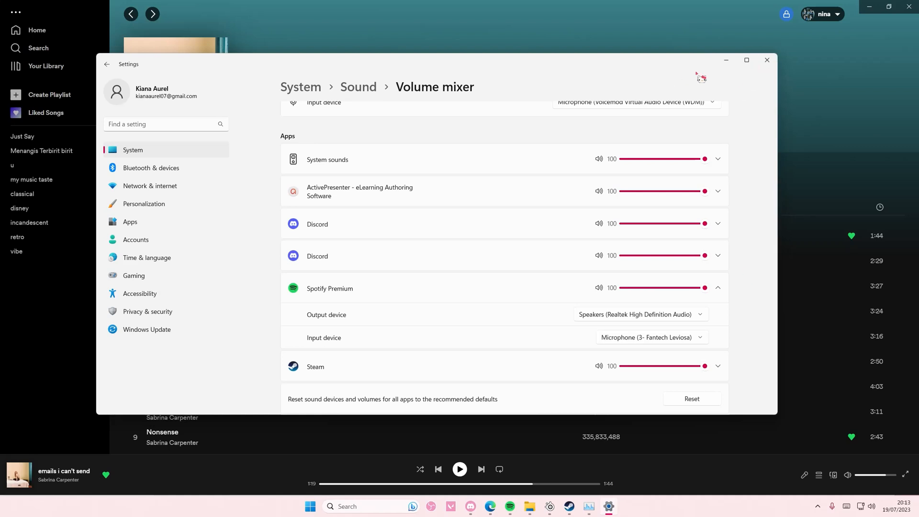
left_click(765, 59)
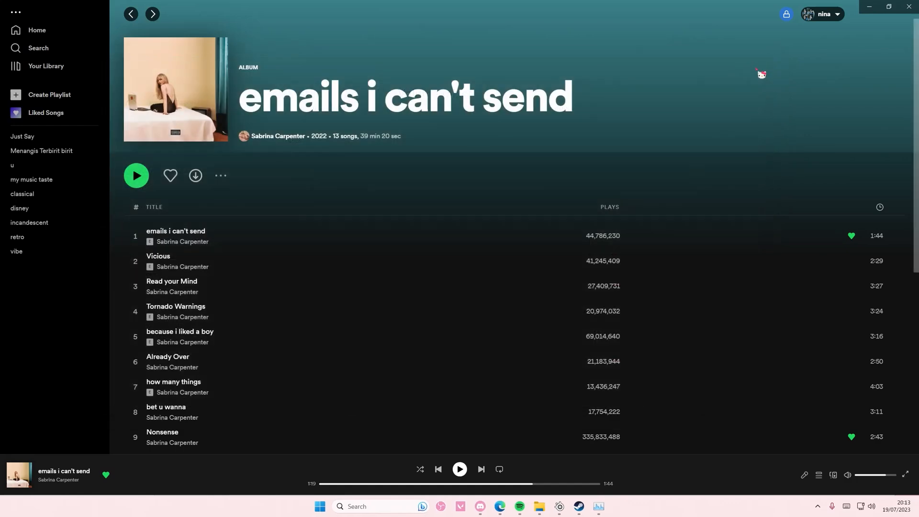